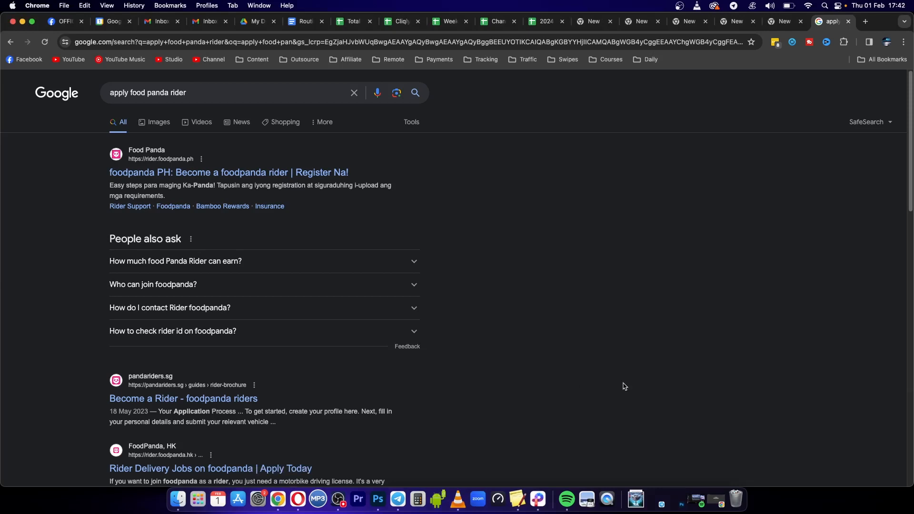
{"action": "mouse_move", "coordinate": [138, 130]}
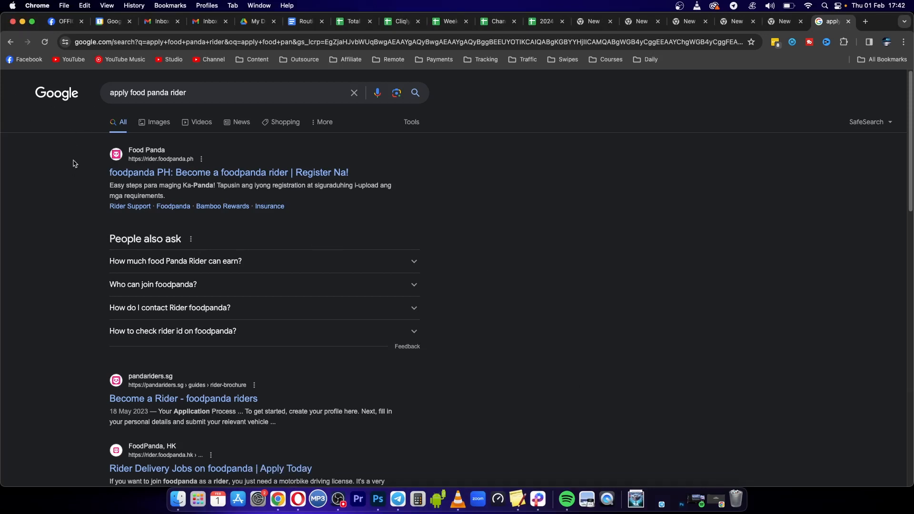
{"action": "mouse_move", "coordinate": [517, 159]}
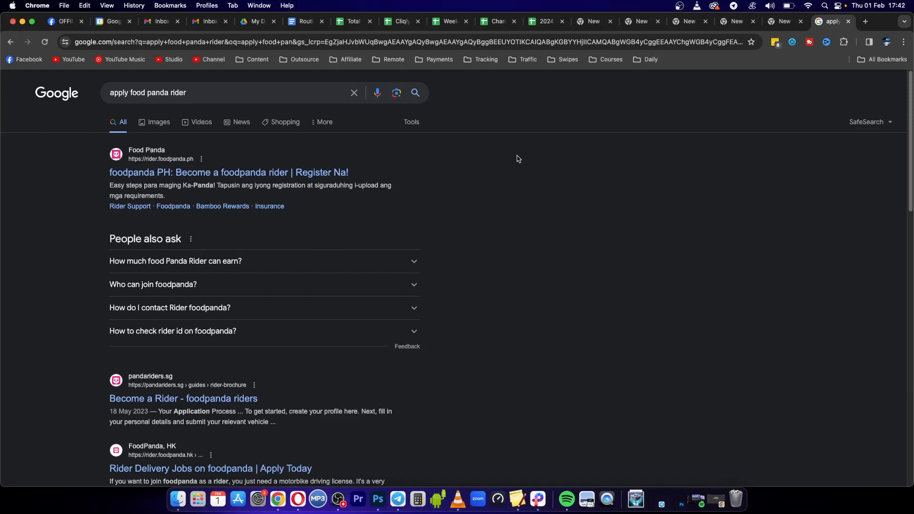
Step: Open the 'foodpanda PH: Become a foodpanda rider' search result
{"action": "left_click", "coordinate": [111, 91]}
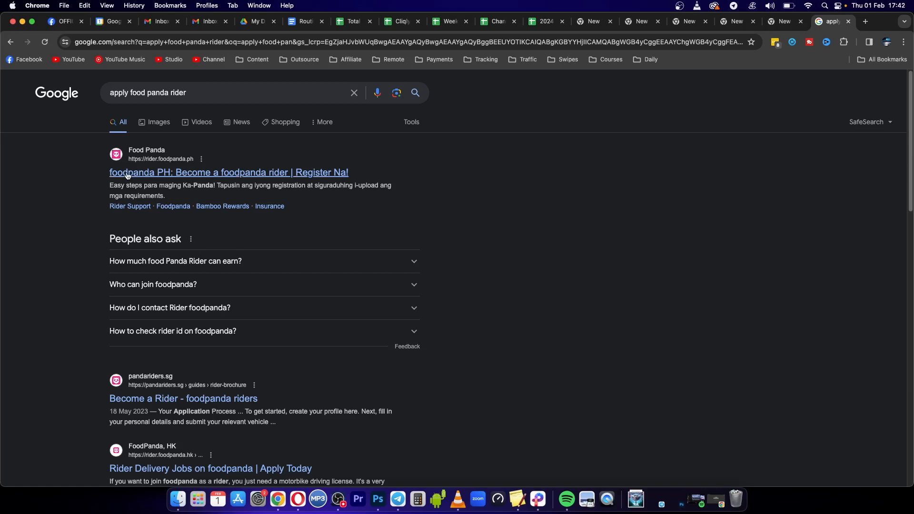
{"action": "mouse_move", "coordinate": [213, 173]}
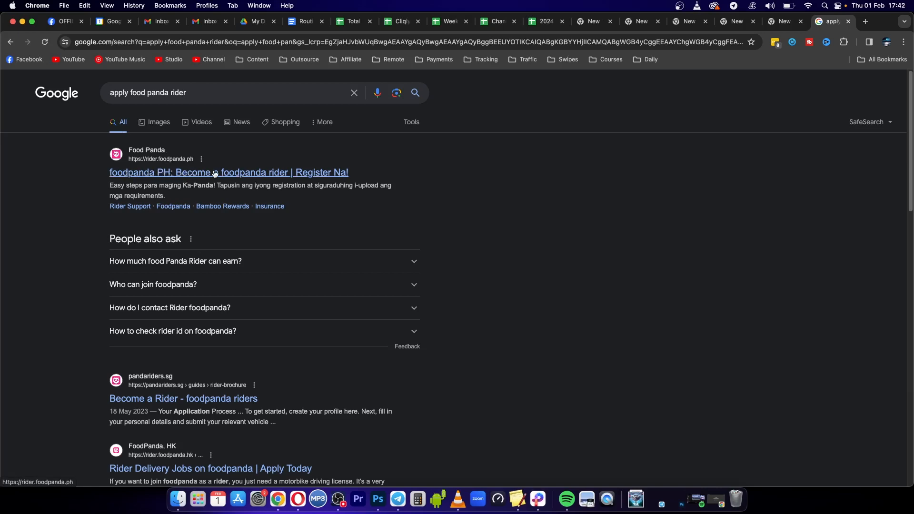
{"action": "mouse_move", "coordinate": [284, 174]}
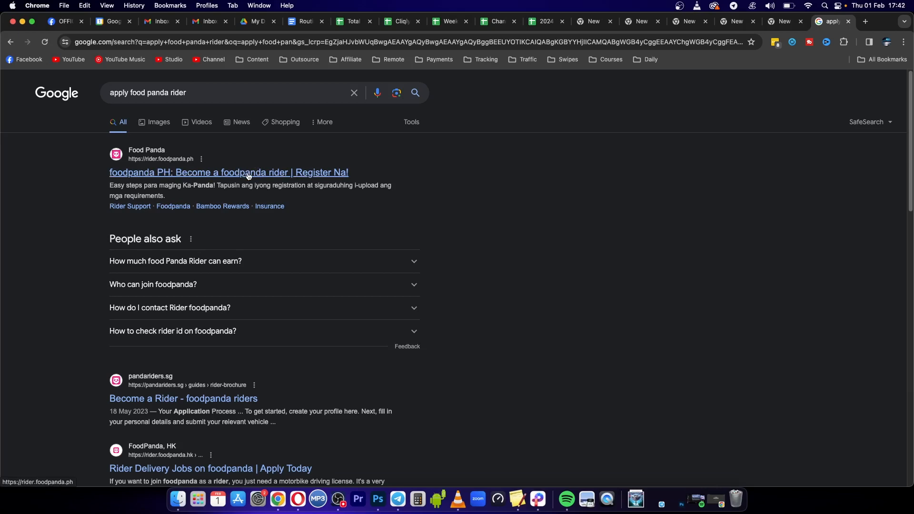
{"action": "left_click", "coordinate": [229, 173]}
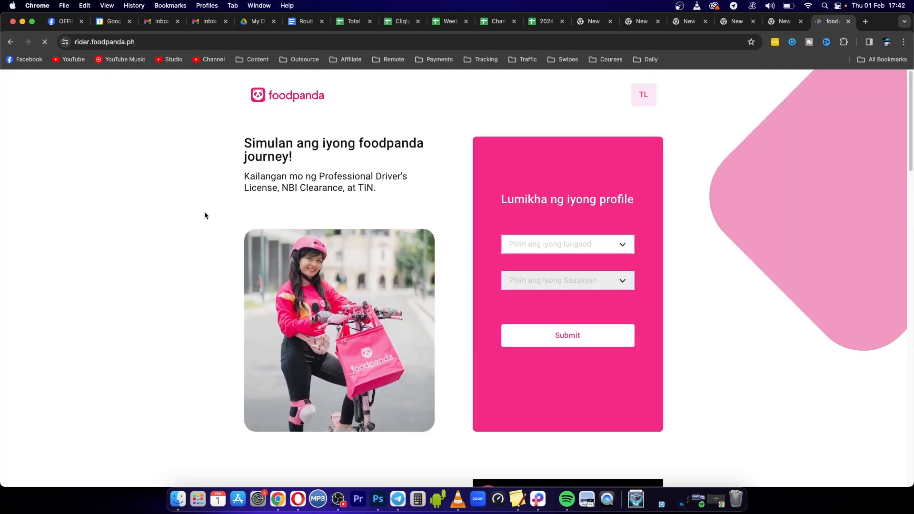
{"action": "scroll", "scroll_direction": "down", "scroll_amount": 3}
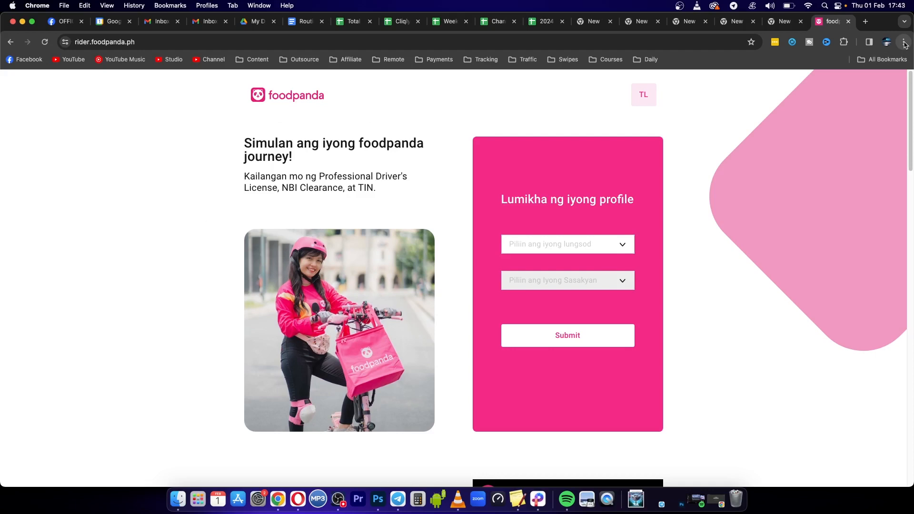
Step: Translate the rider registration page into English via Chrome's menu
{"action": "left_click", "coordinate": [905, 42]}
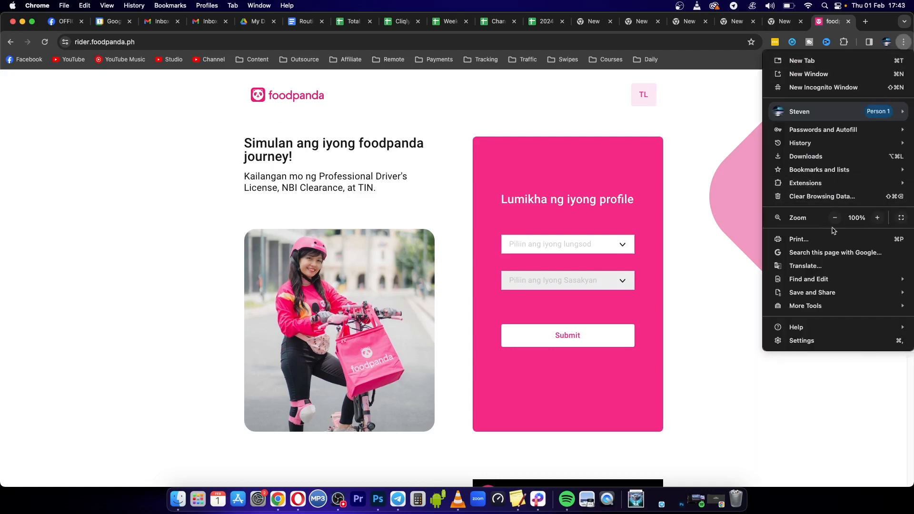
{"action": "left_click", "coordinate": [819, 269]}
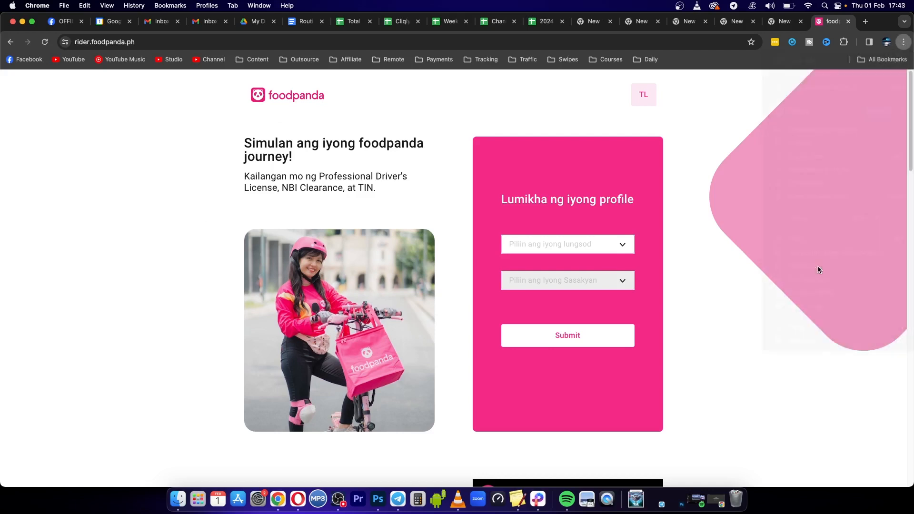
{"action": "left_click", "coordinate": [735, 42]}
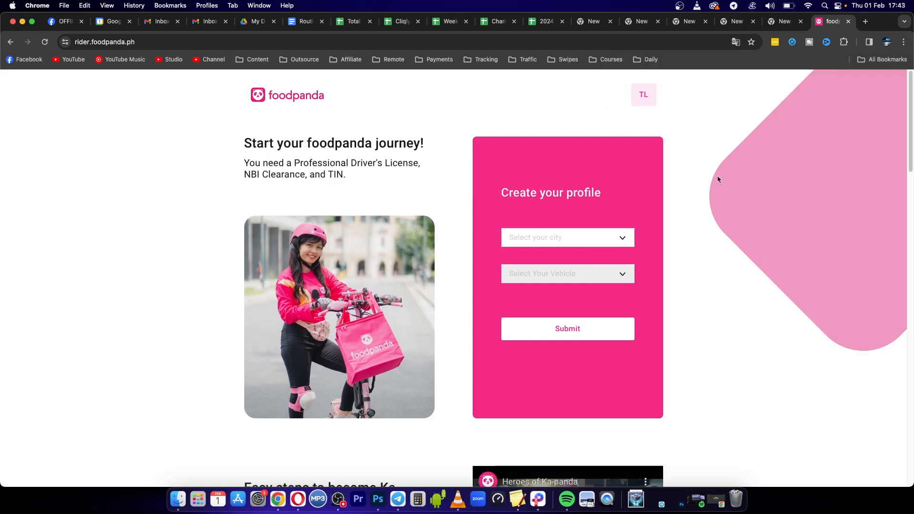
{"action": "mouse_move", "coordinate": [609, 201]}
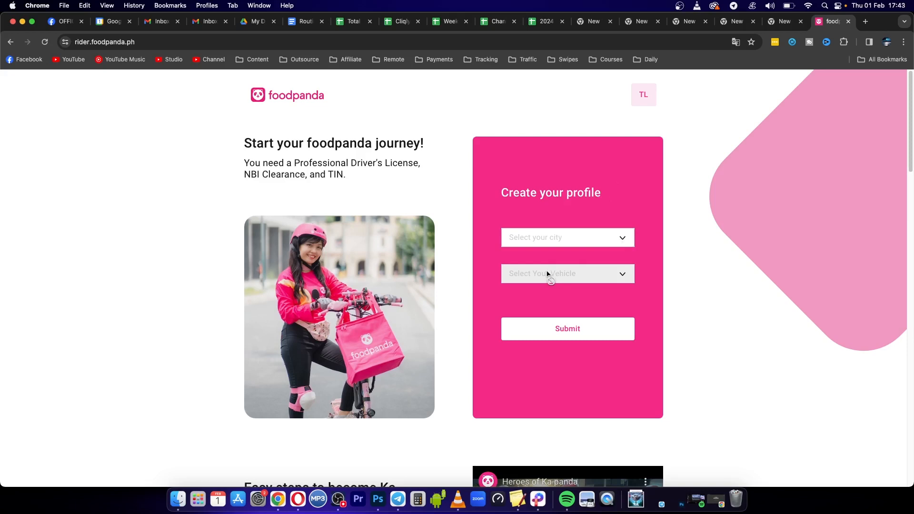
{"action": "mouse_move", "coordinate": [542, 286]}
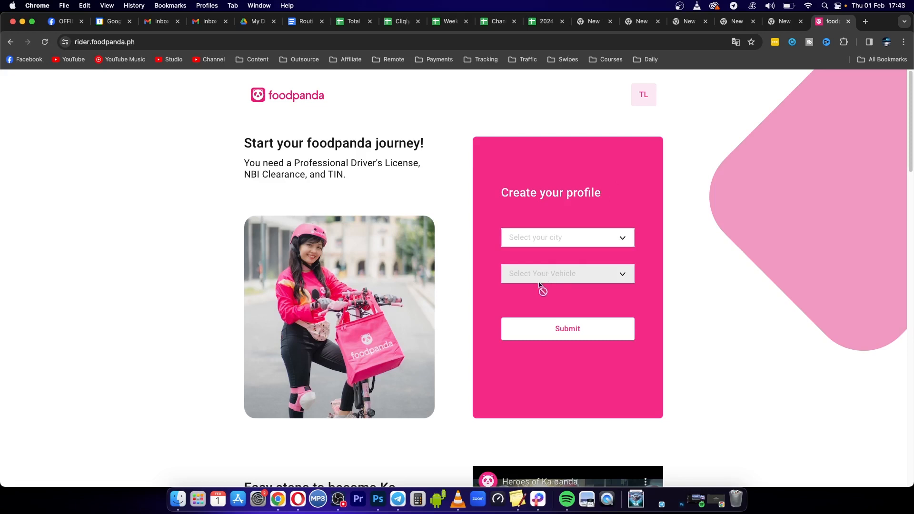
Step: Scroll past the easy steps and highlight the requirements-upload sentence, down to Bonuses and Benefits
{"action": "scroll", "scroll_direction": "down", "scroll_amount": 3}
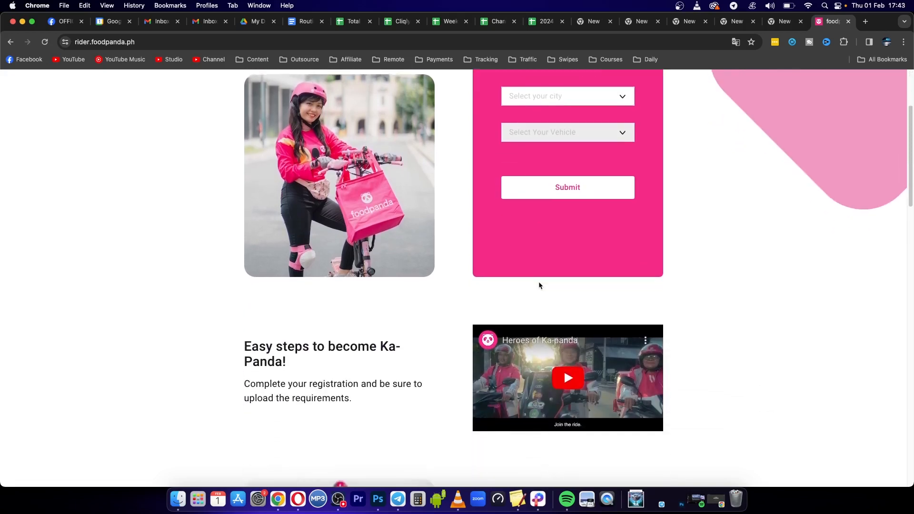
{"action": "scroll", "scroll_direction": "down", "scroll_amount": 3}
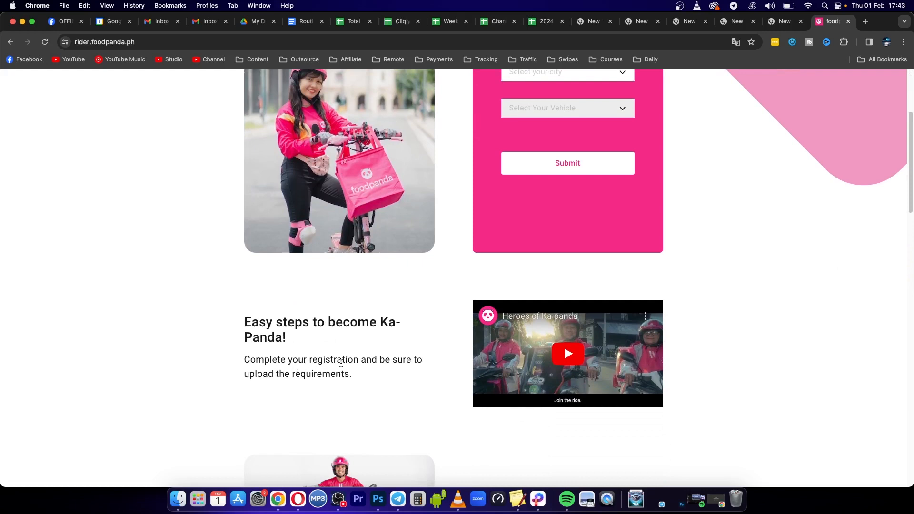
{"action": "mouse_move", "coordinate": [343, 367]}
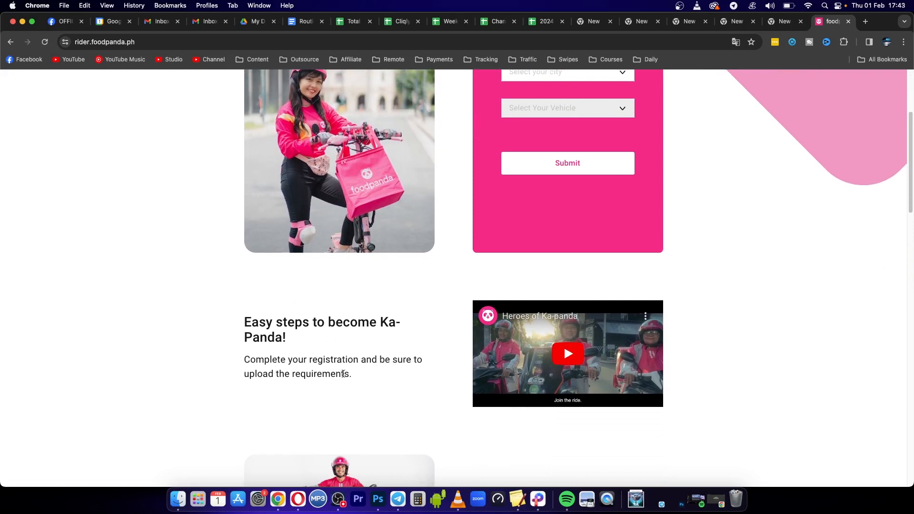
{"action": "left_click_drag", "start_coordinate": [257, 374], "coordinate": [351, 374]}
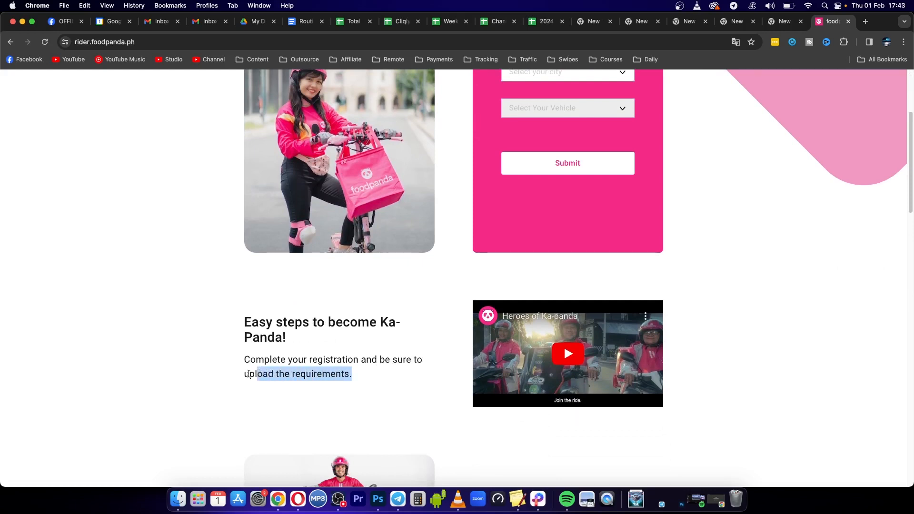
{"action": "scroll", "scroll_direction": "down", "scroll_amount": 3}
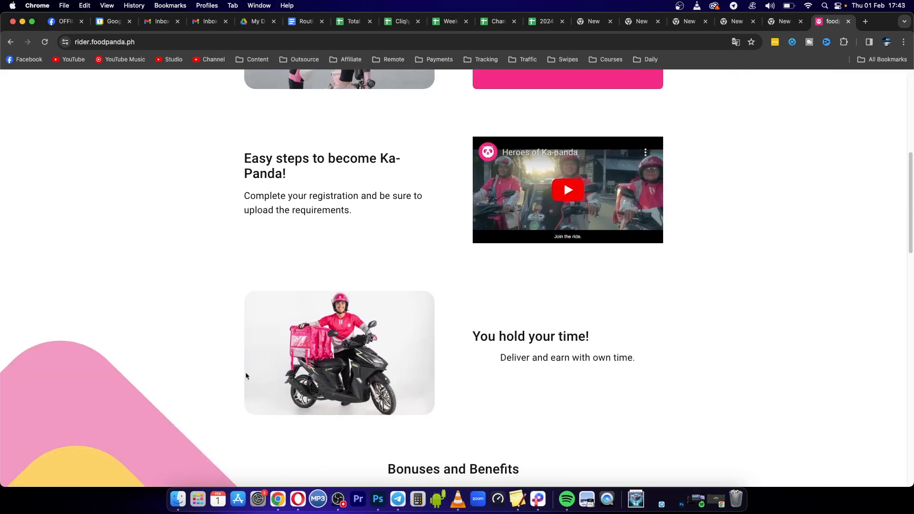
{"action": "scroll", "scroll_direction": "down", "scroll_amount": 3}
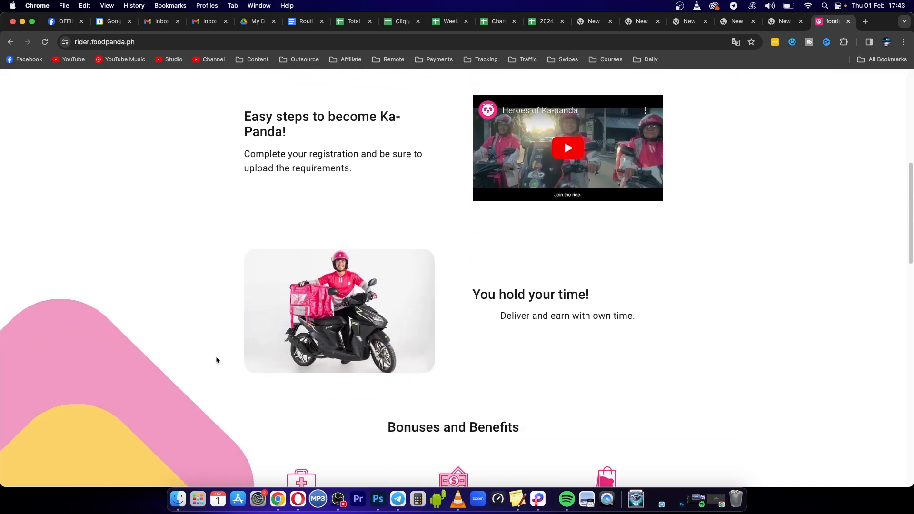
{"action": "scroll", "scroll_direction": "down", "scroll_amount": 3}
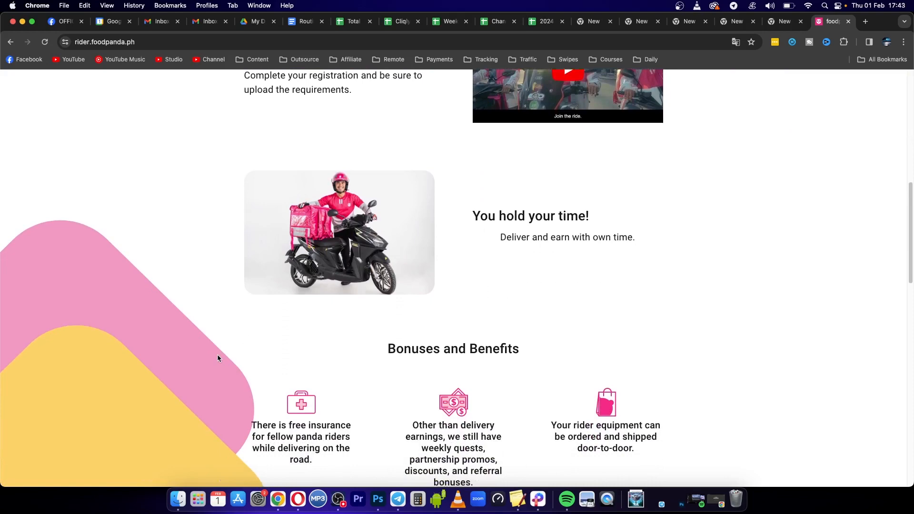
{"action": "scroll", "scroll_direction": "down", "scroll_amount": 3}
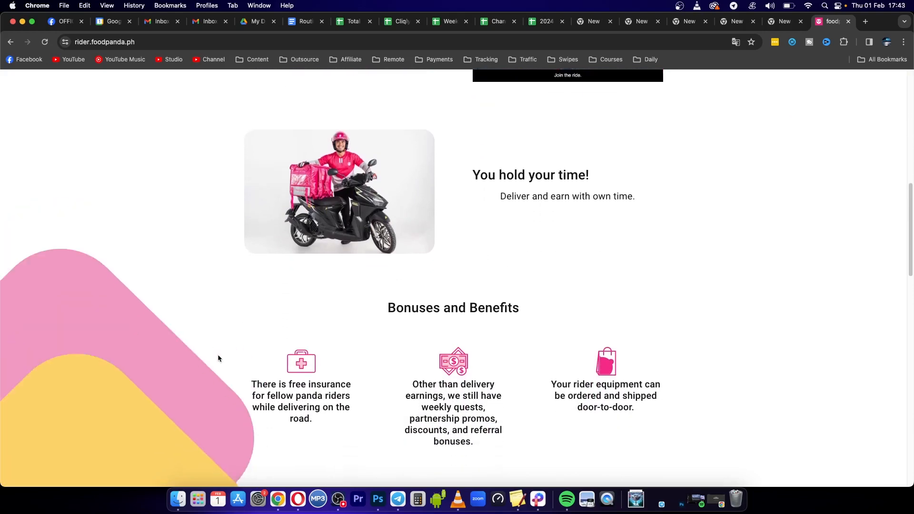
{"action": "scroll", "scroll_direction": "up", "scroll_amount": 3}
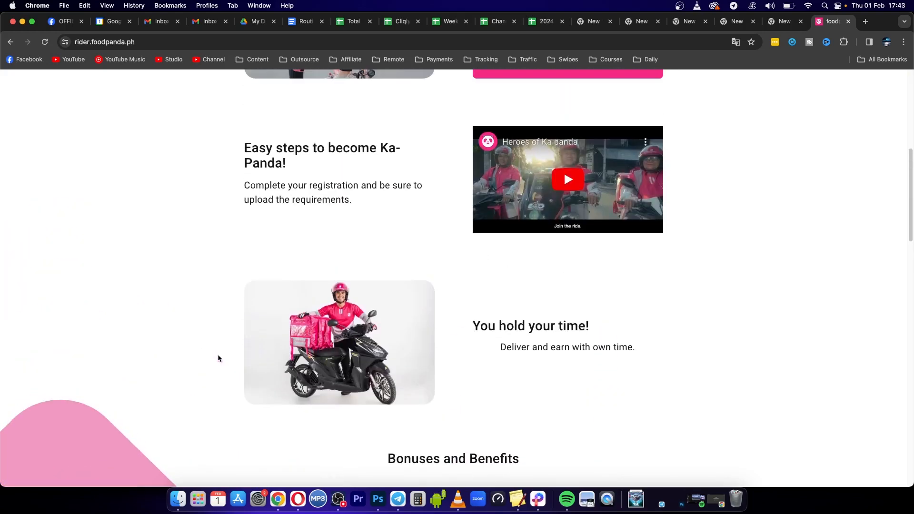
{"action": "scroll", "scroll_direction": "down", "scroll_amount": 3}
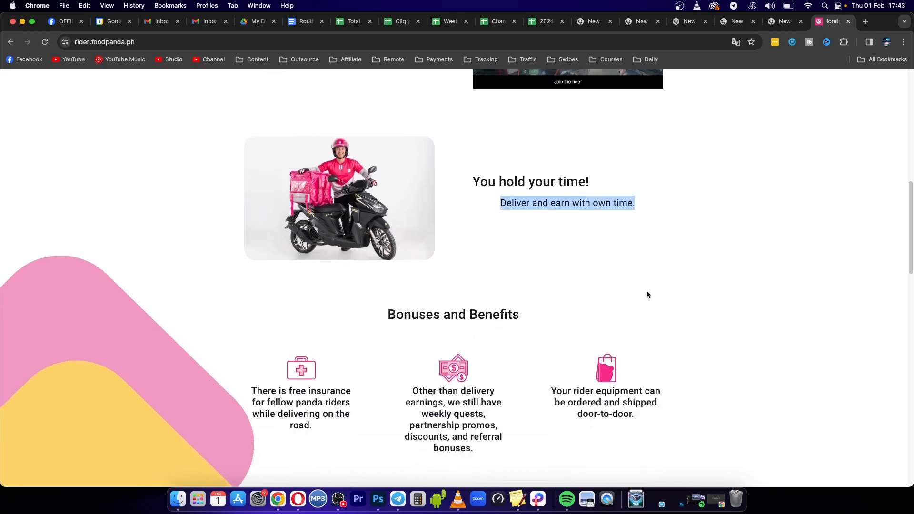
Step: Scroll to the Other necessities box and footer, then back to the profile form
{"action": "scroll", "scroll_direction": "down", "scroll_amount": 3}
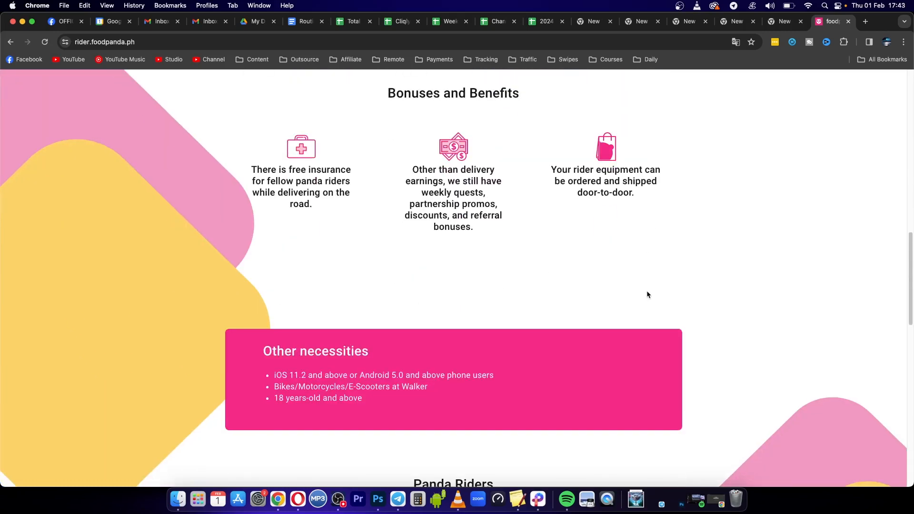
{"action": "mouse_move", "coordinate": [314, 372]}
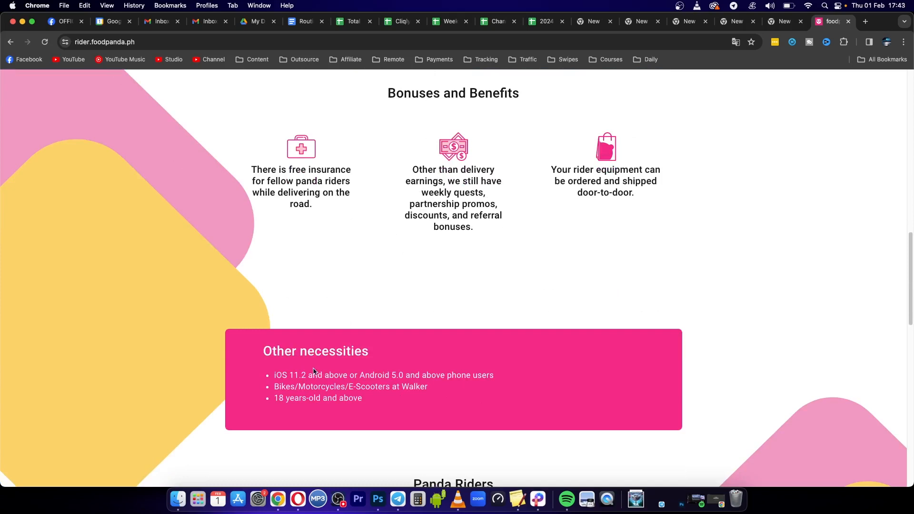
{"action": "scroll", "scroll_direction": "down", "scroll_amount": 3}
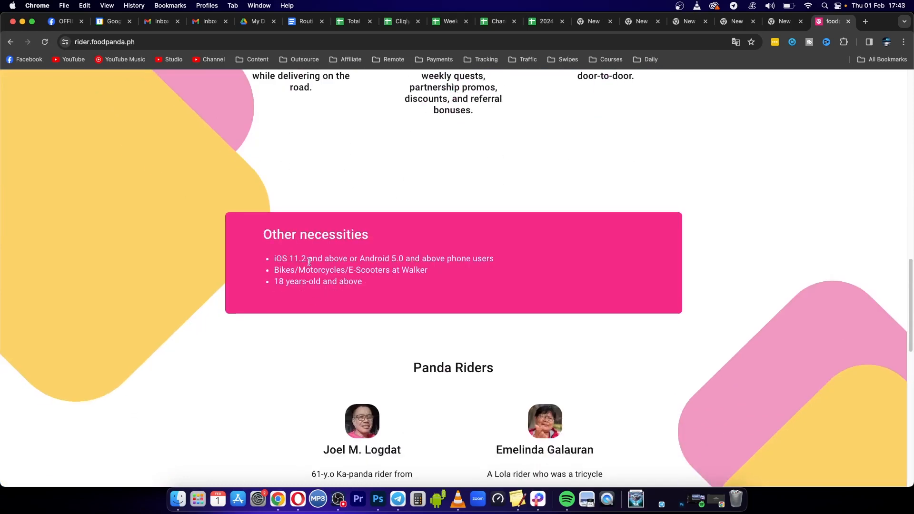
{"action": "mouse_move", "coordinate": [400, 259]}
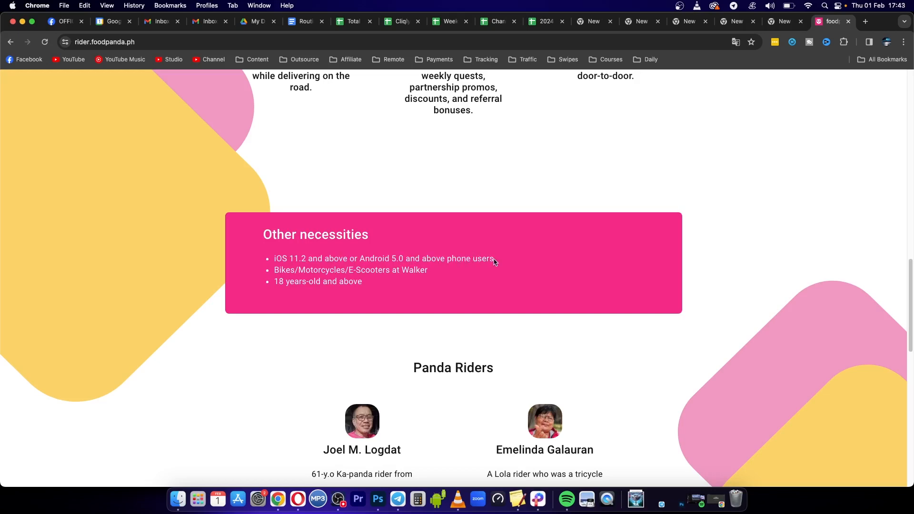
{"action": "mouse_move", "coordinate": [308, 268]}
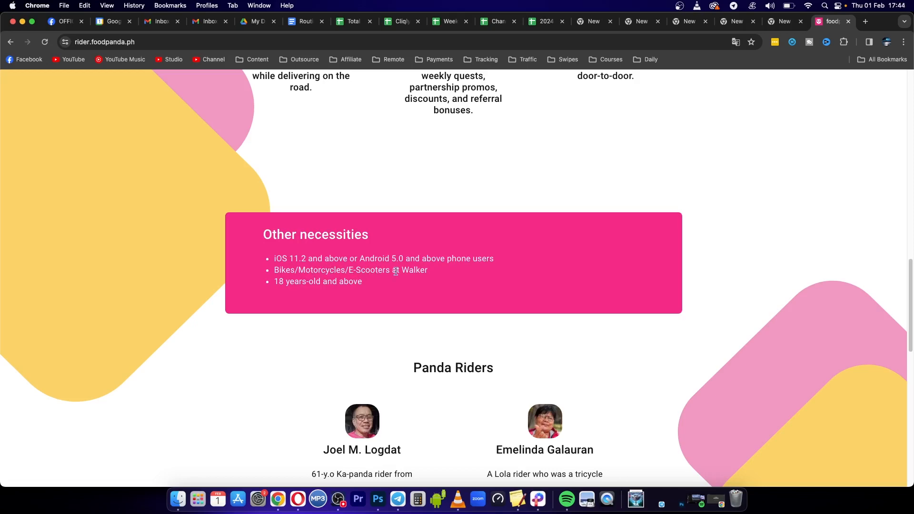
{"action": "mouse_move", "coordinate": [378, 285]}
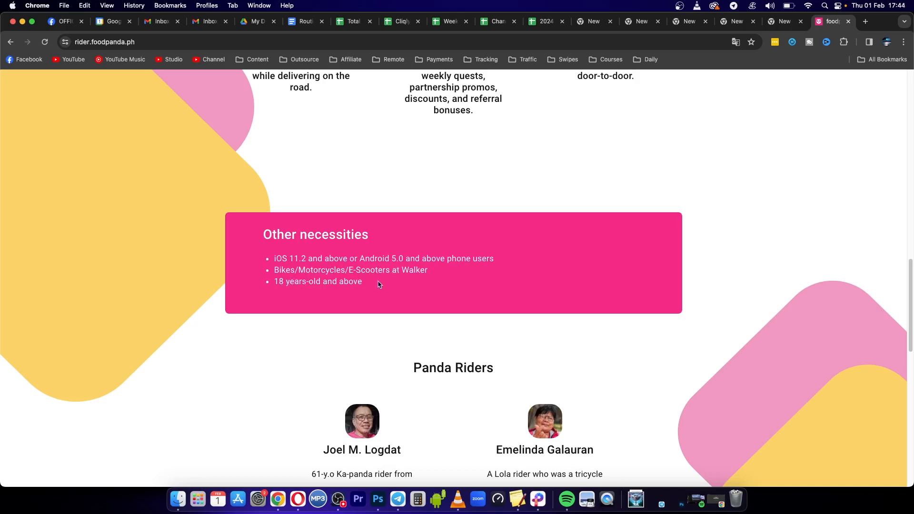
{"action": "scroll", "scroll_direction": "down", "scroll_amount": 3}
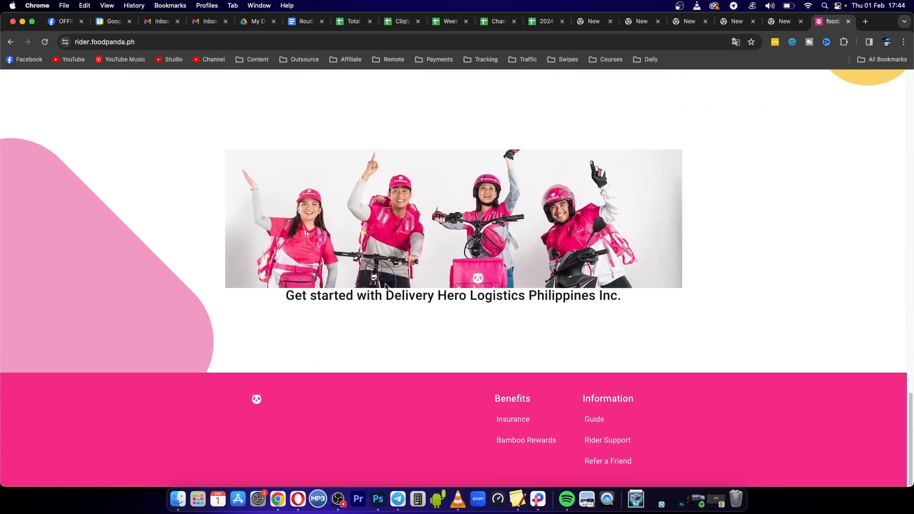
{"action": "scroll", "scroll_direction": "up", "scroll_amount": 3}
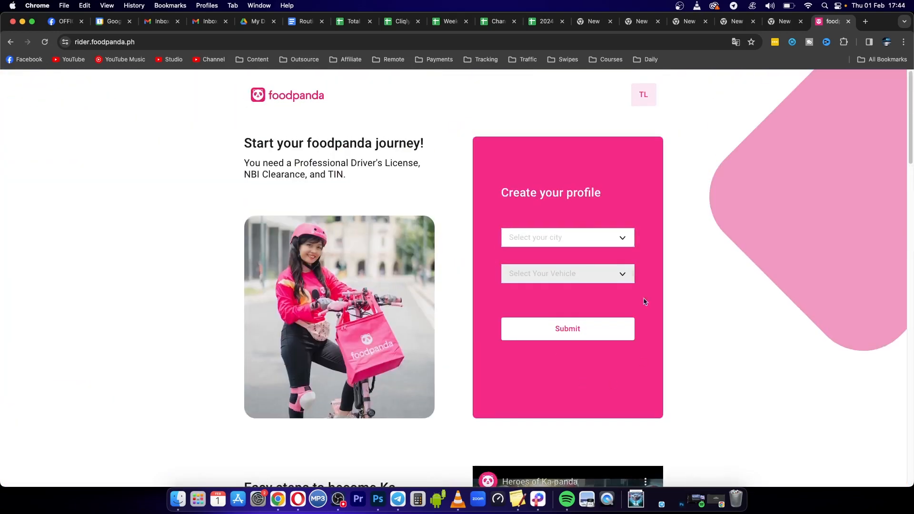